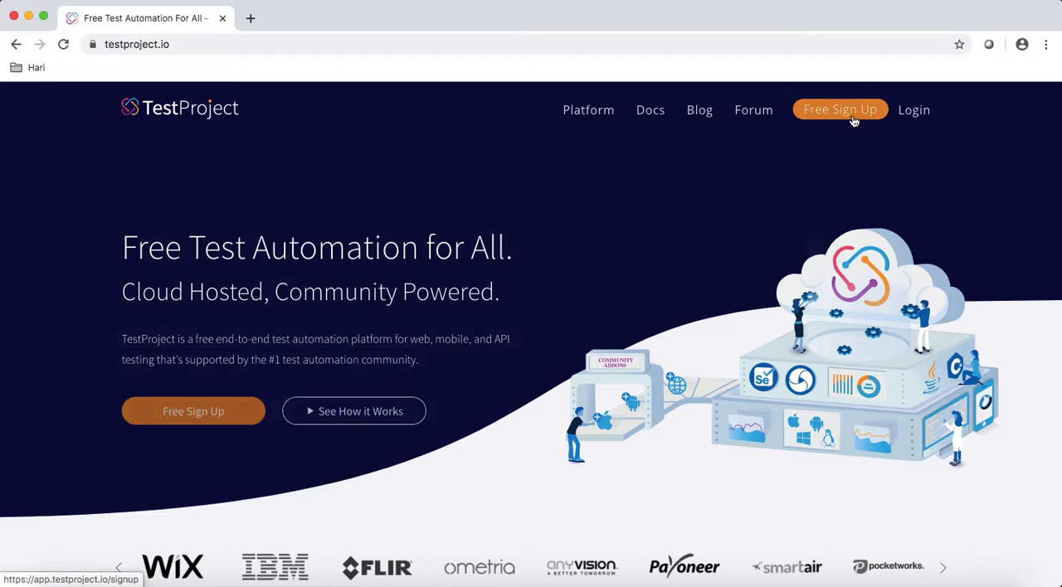
Step: Register a free account with name, email and password, accepting the End User License Agreement
left_click(840, 110)
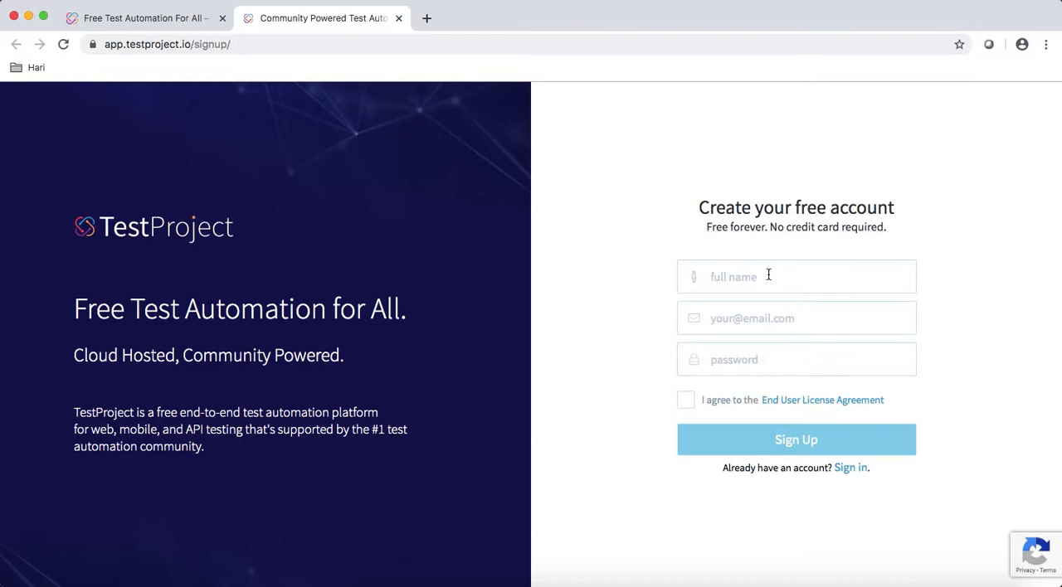
mouse_move(707, 407)
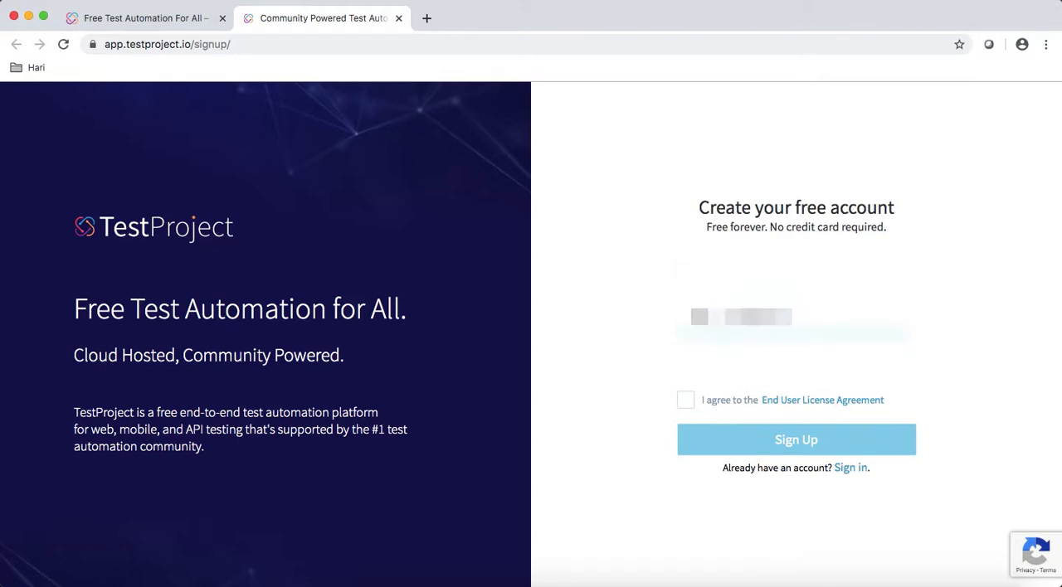
left_click(686, 400)
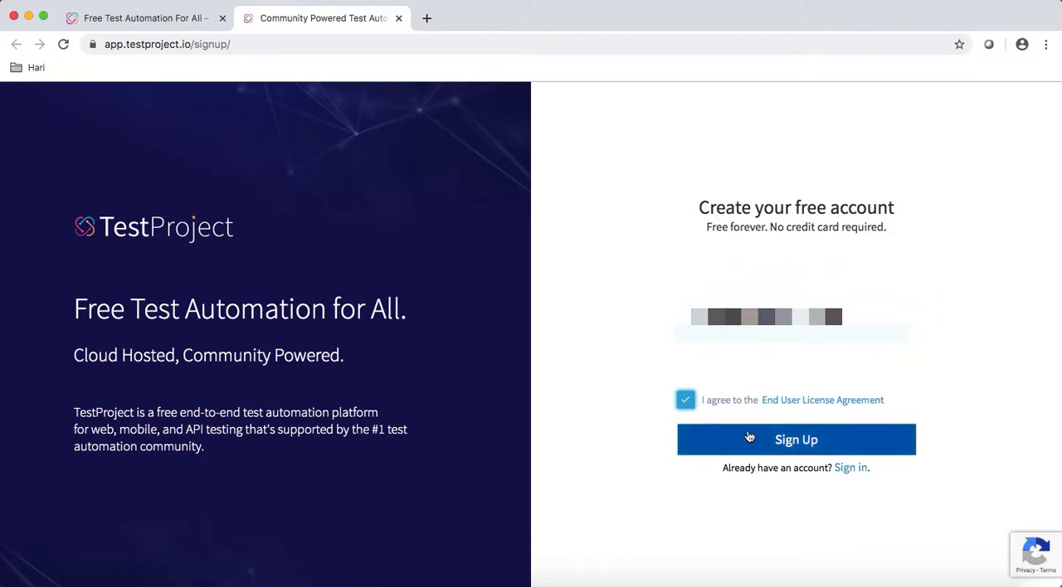
left_click(796, 439)
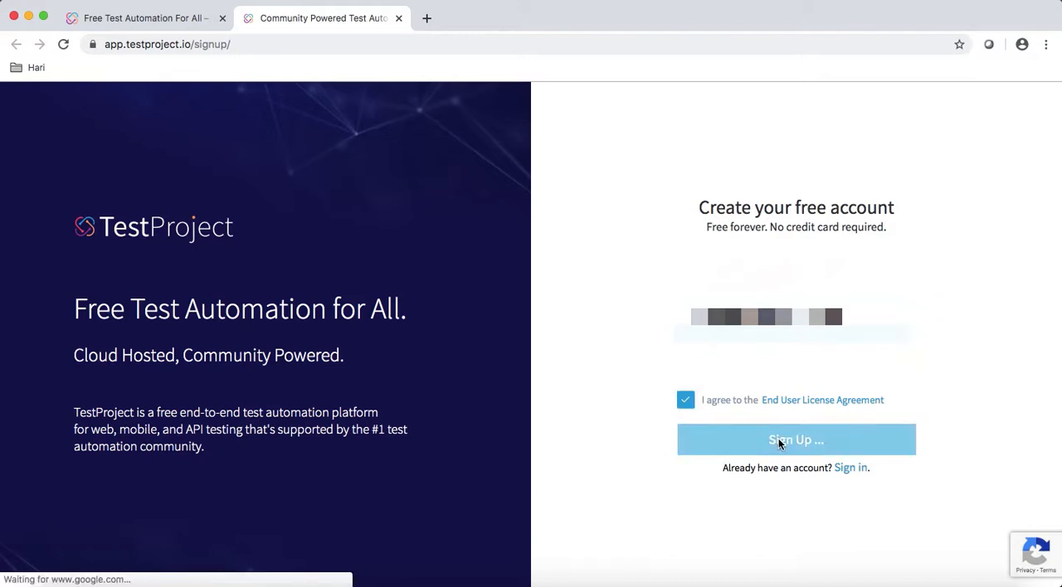
left_click(795, 439)
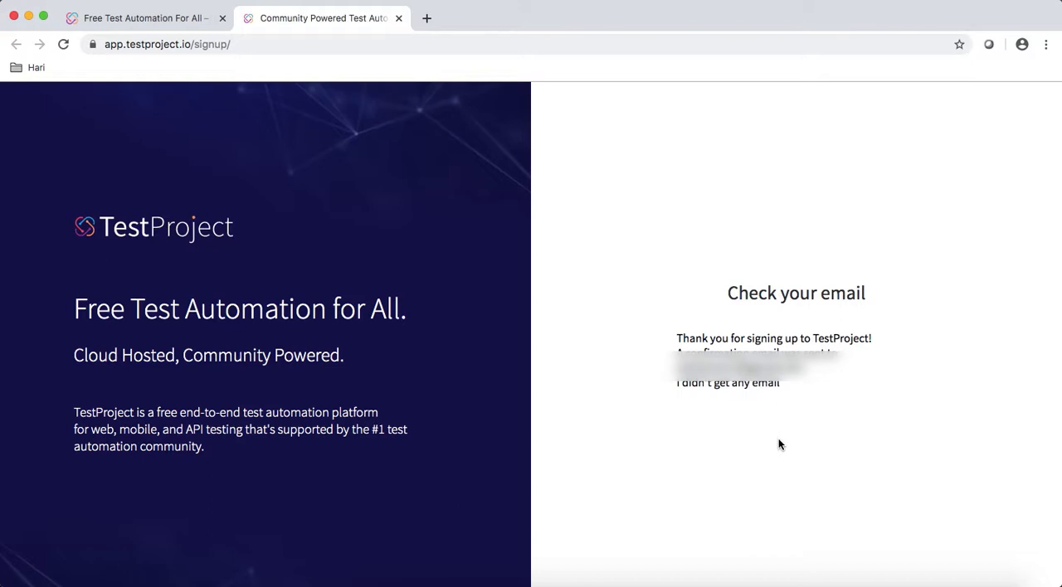
mouse_move(787, 413)
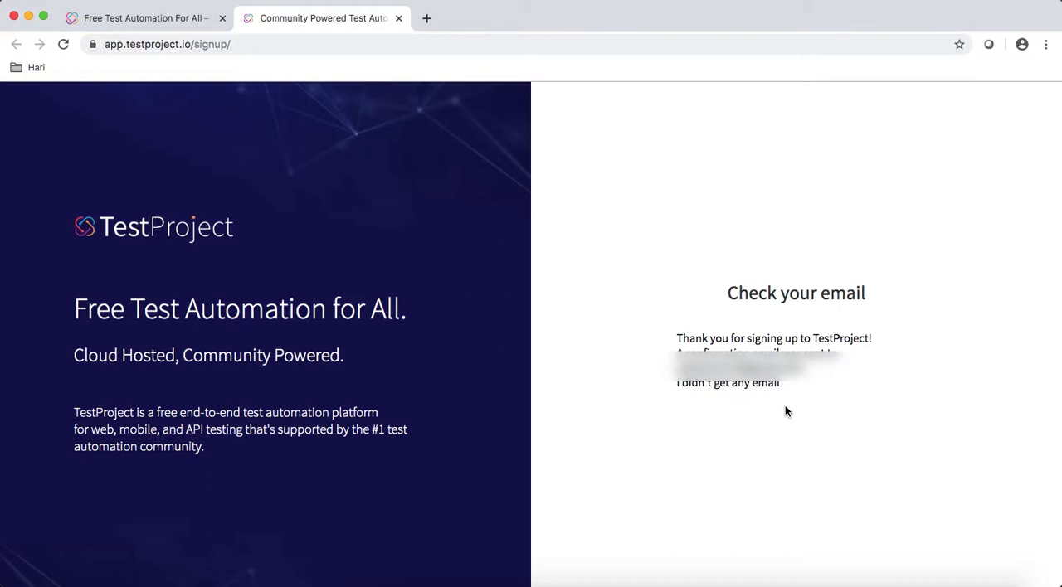
mouse_move(382, 140)
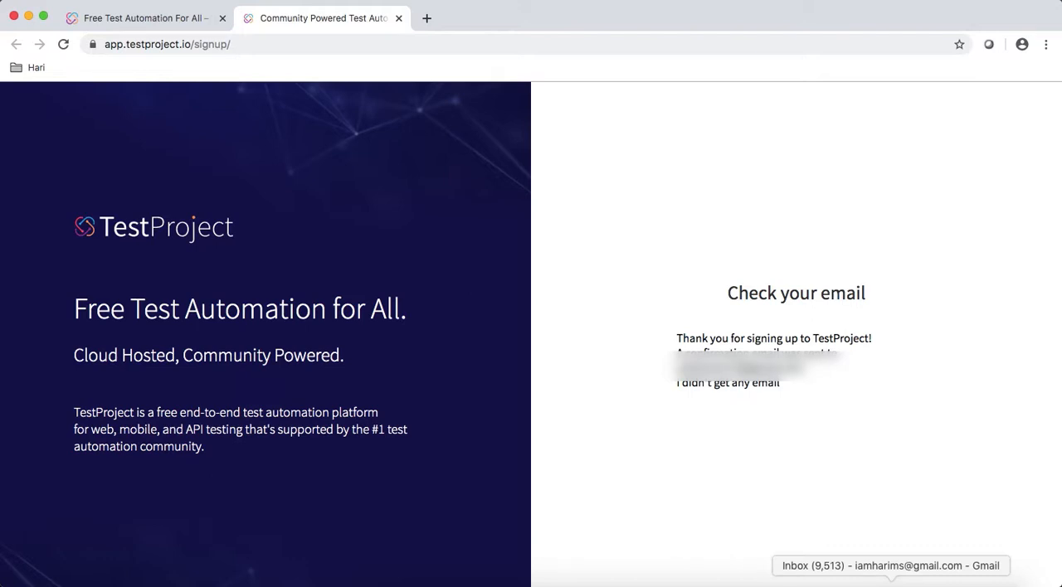
Step: Switch to the Gmail inbox holding the TestProject welcome email
left_click(890, 566)
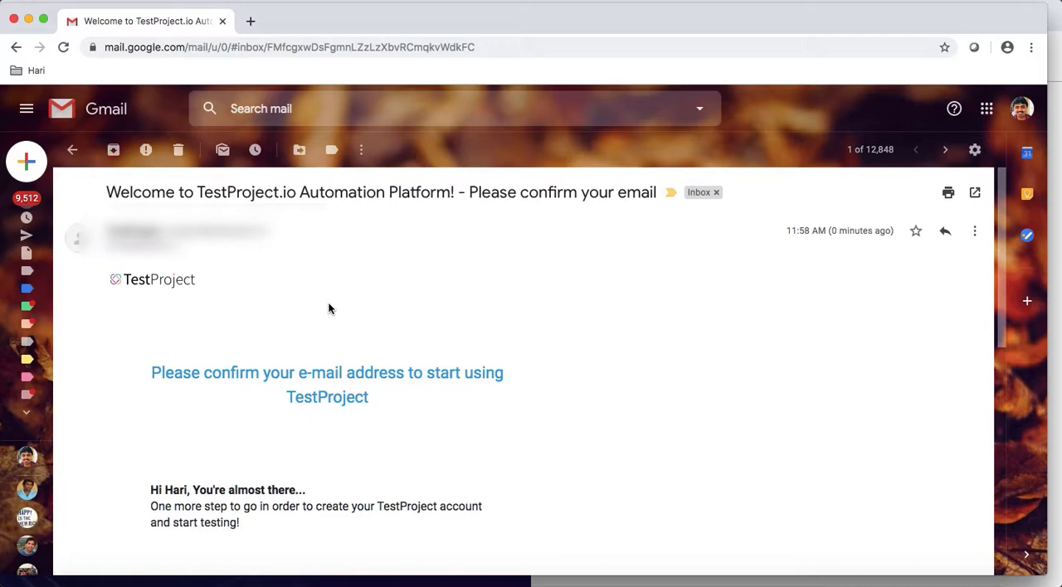
Step: Confirm the account's email address via the Confirm my email button in the welcome message
scroll("down", 3)
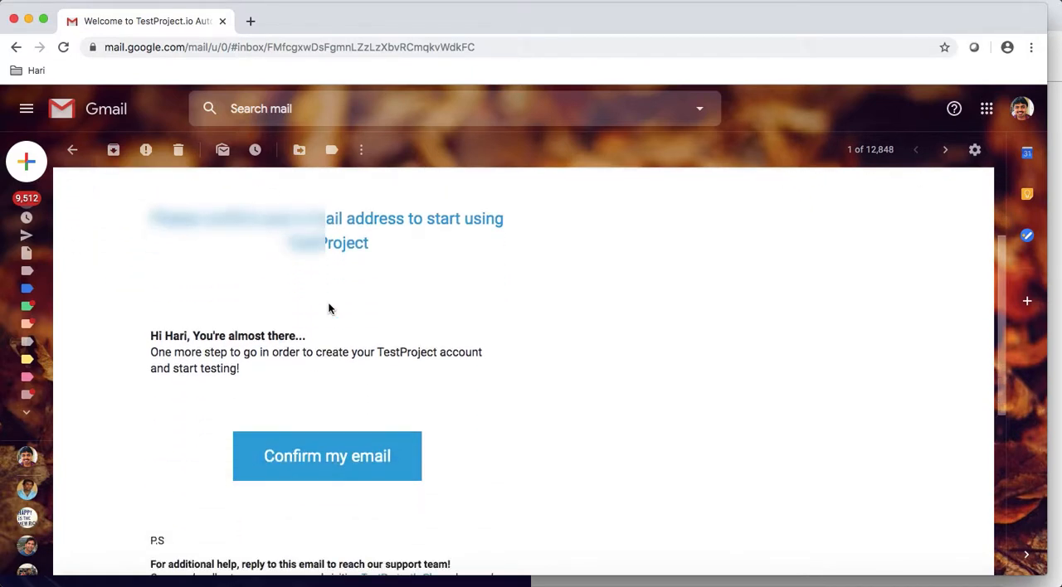
scroll("down", 3)
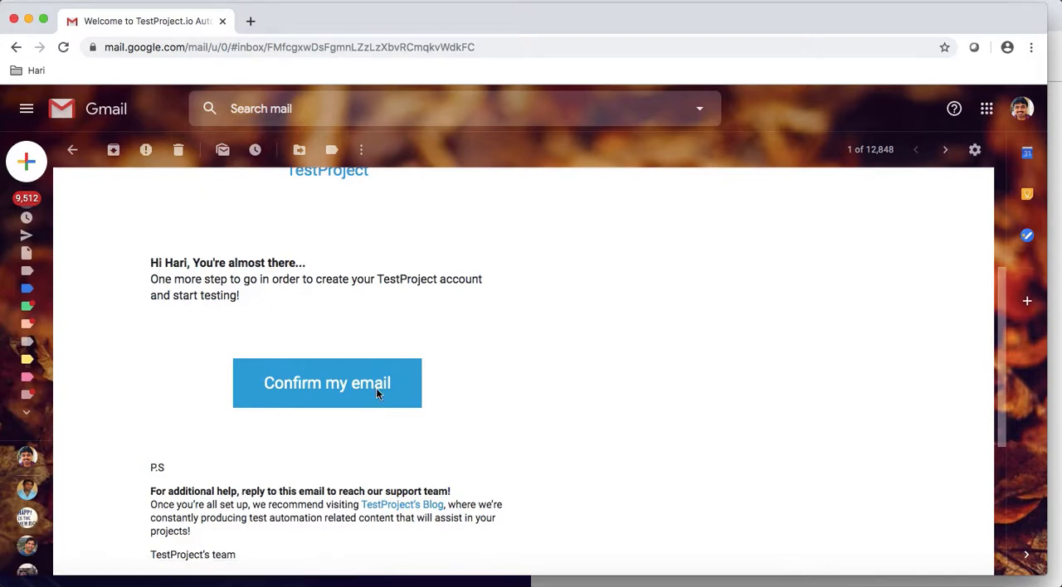
left_click(327, 381)
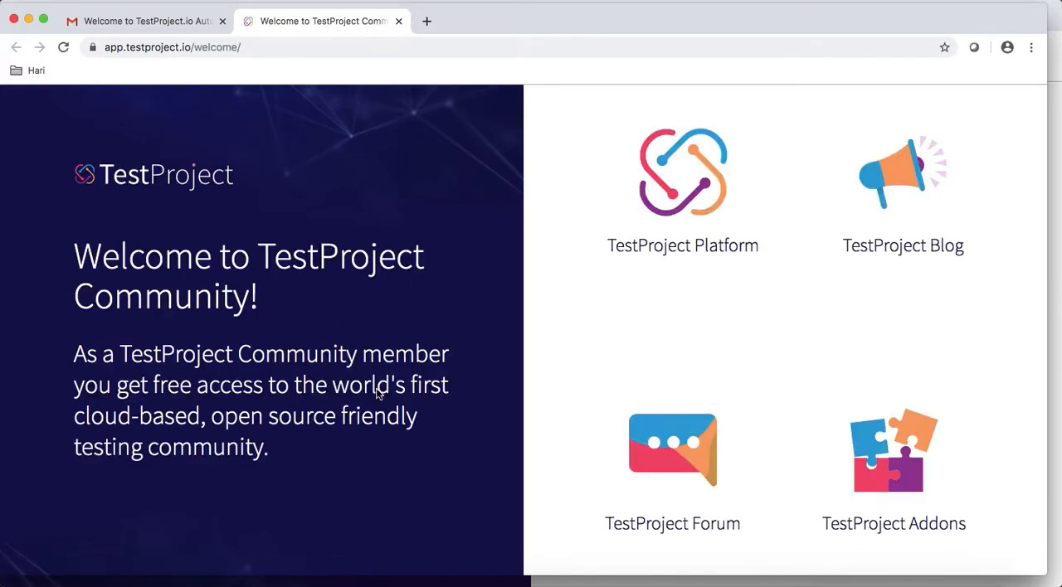
mouse_move(600, 257)
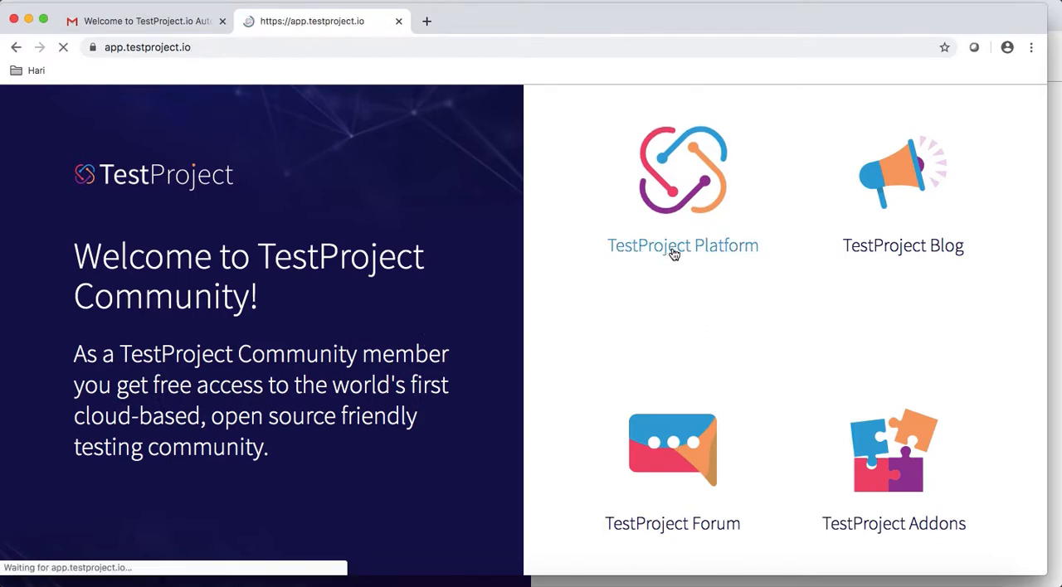
Step: Go to the TestProject Platform sign-in form from the community welcome page
left_click(682, 246)
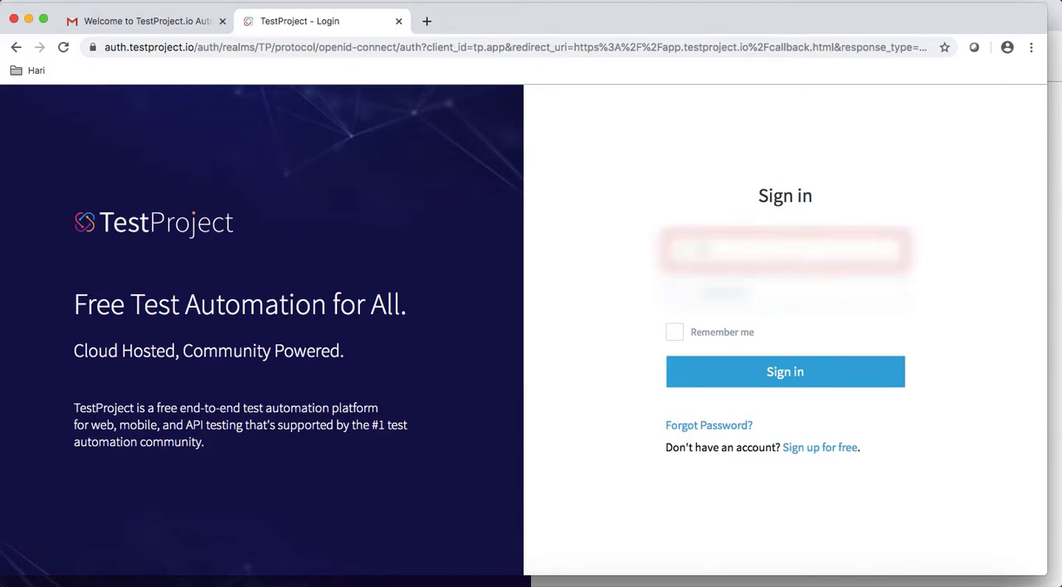
left_click(785, 372)
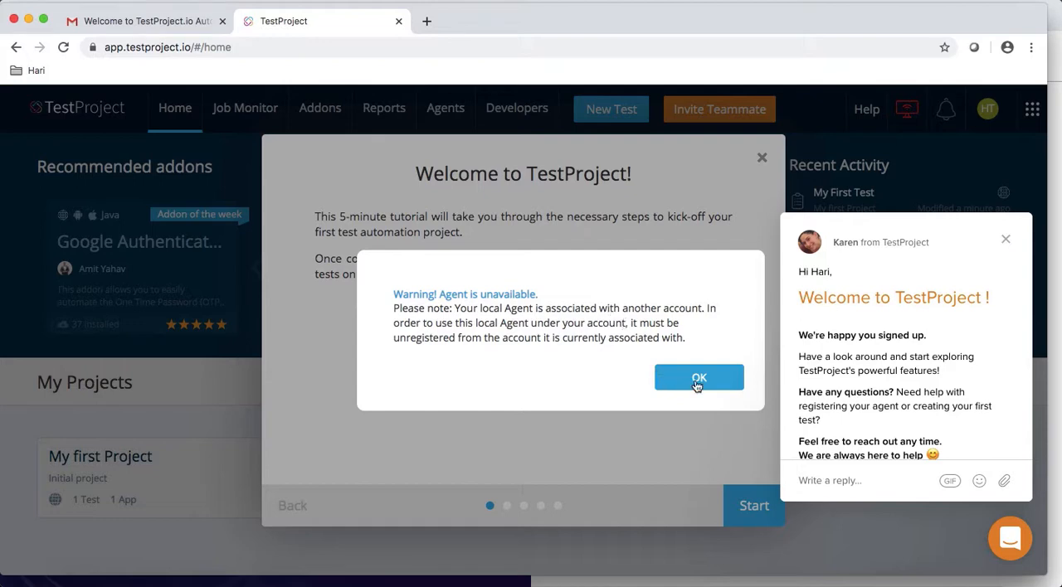
Step: Dismiss the agent-unavailable warning and close the welcome tutorial early
left_click(698, 378)
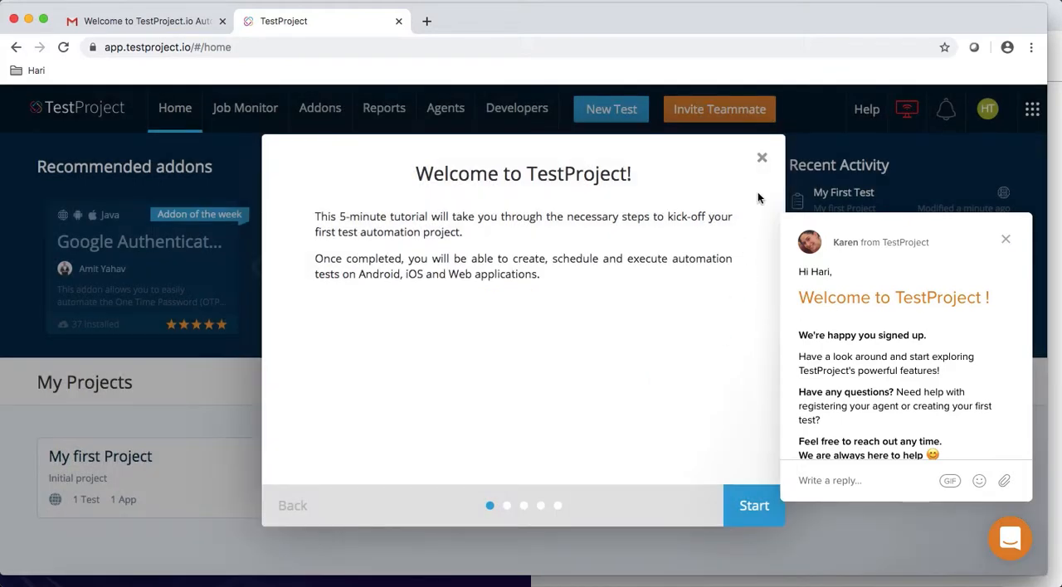
left_click(762, 156)
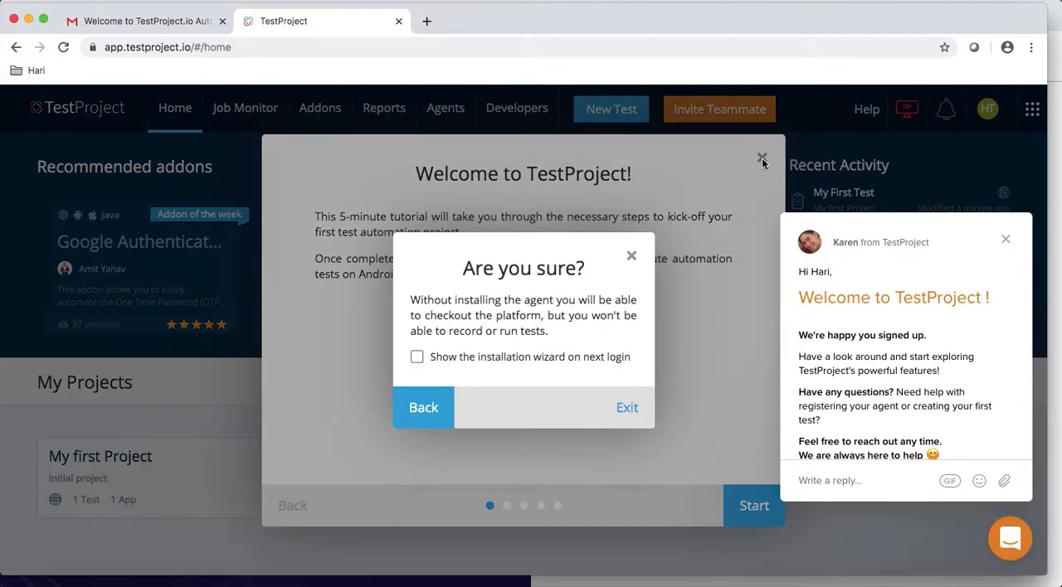
left_click(628, 408)
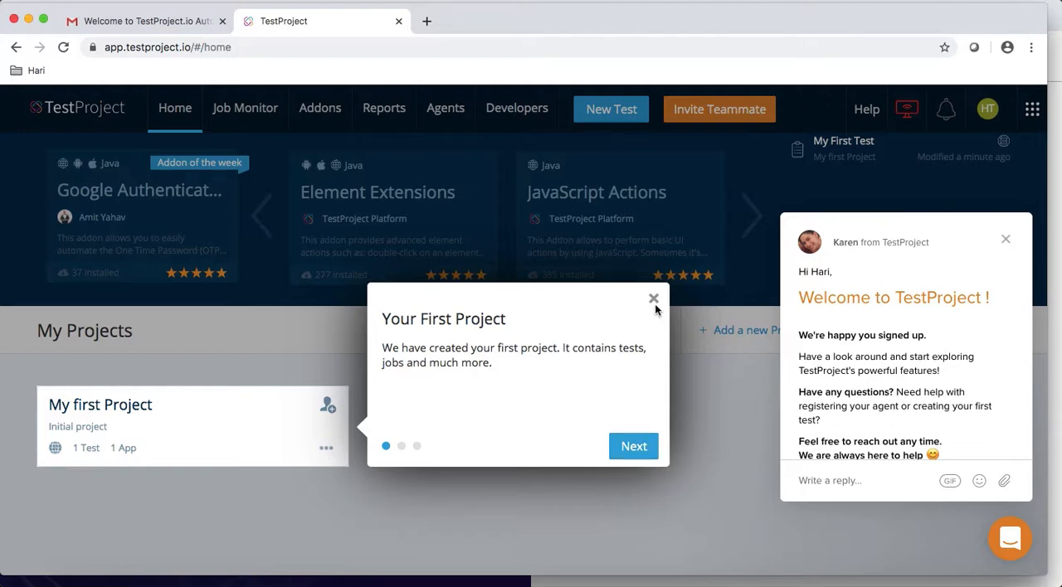
mouse_move(176, 430)
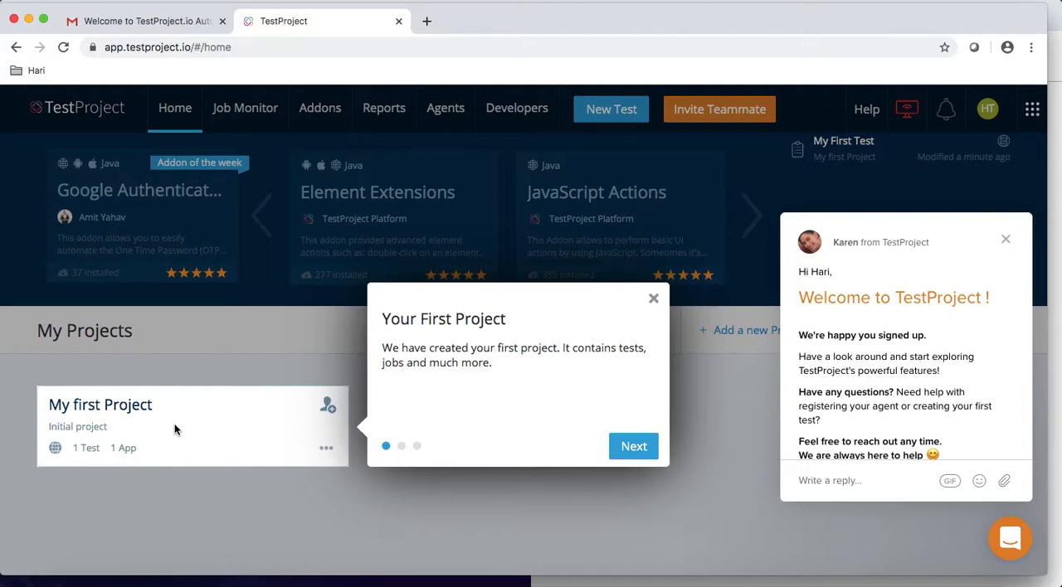
Step: Close the 'Your First Project' tutorial, confirming with Close anyway
left_click(654, 299)
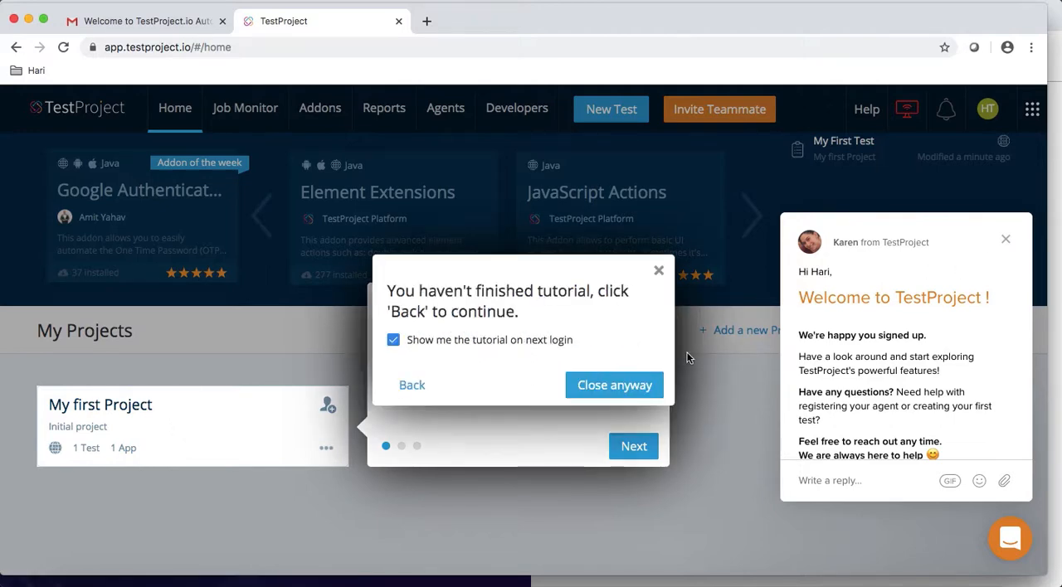
left_click(614, 385)
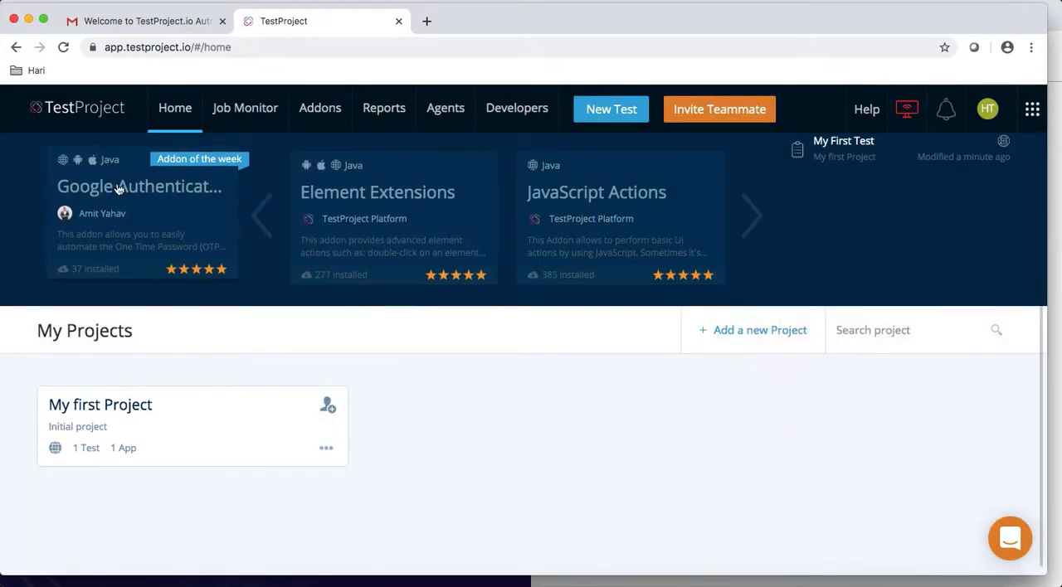
mouse_move(116, 186)
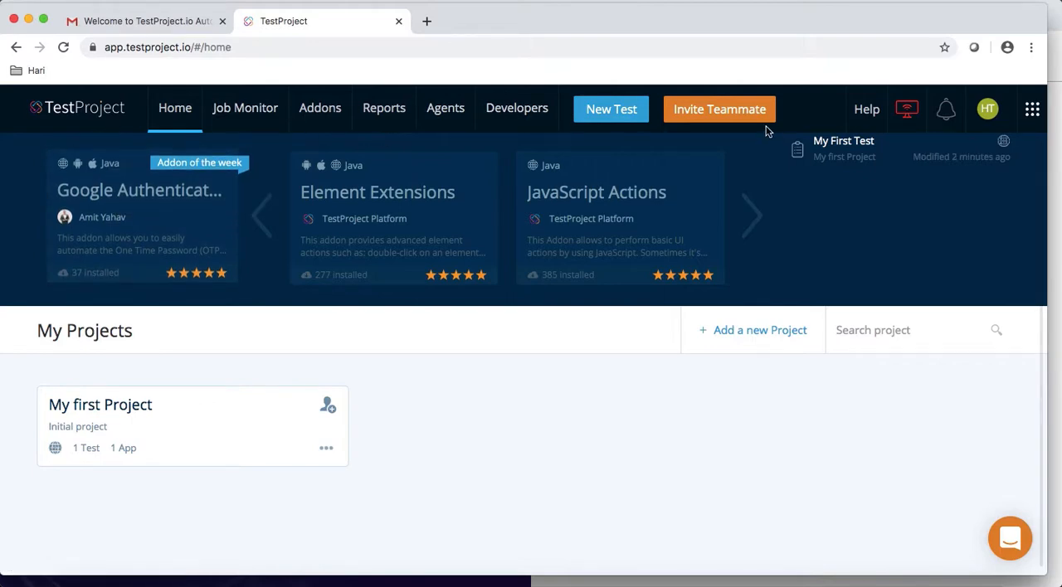
left_click(319, 108)
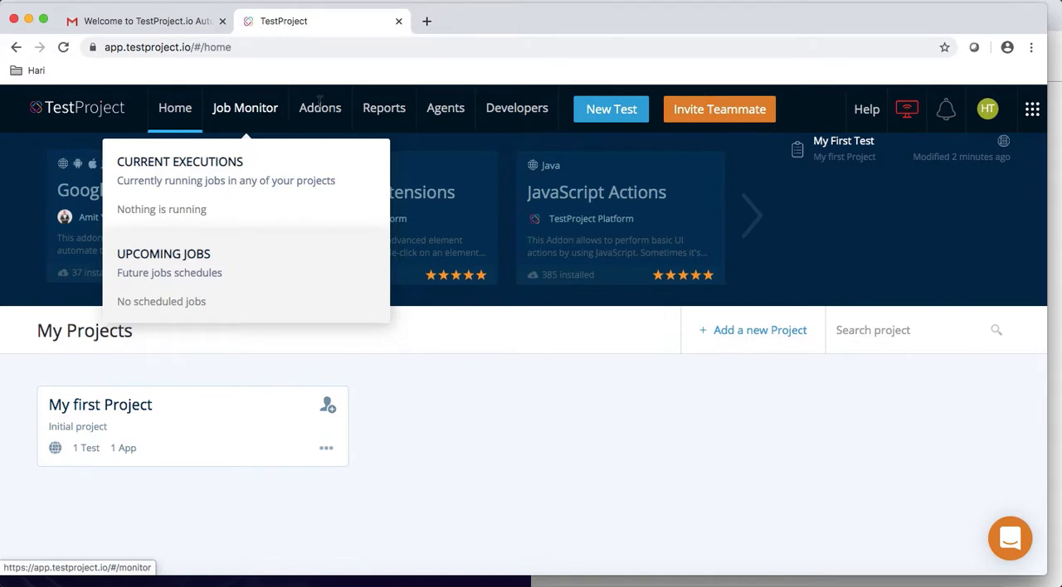
left_click(986, 110)
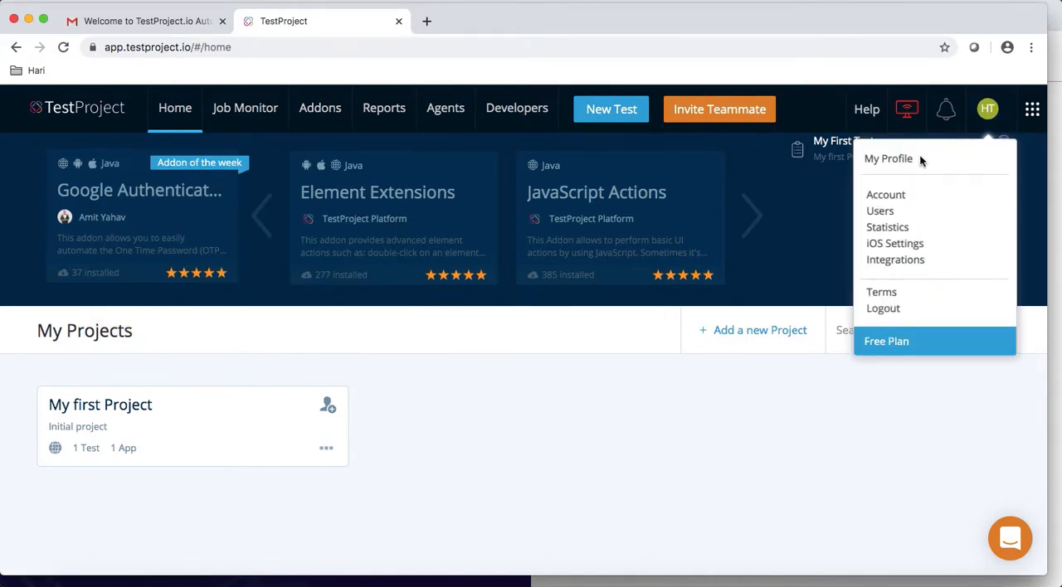
mouse_move(896, 259)
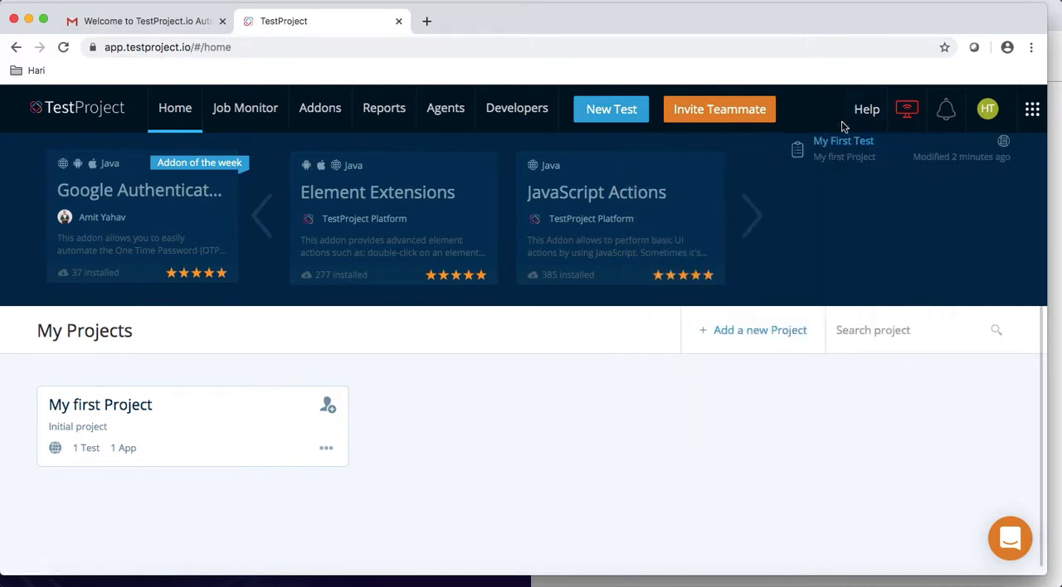
left_click(866, 110)
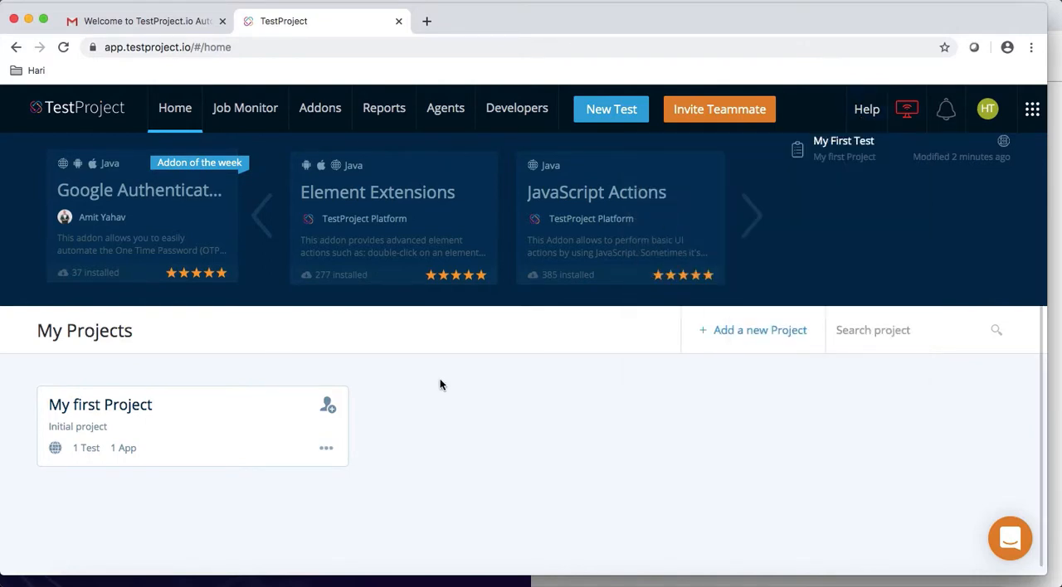
left_click(100, 405)
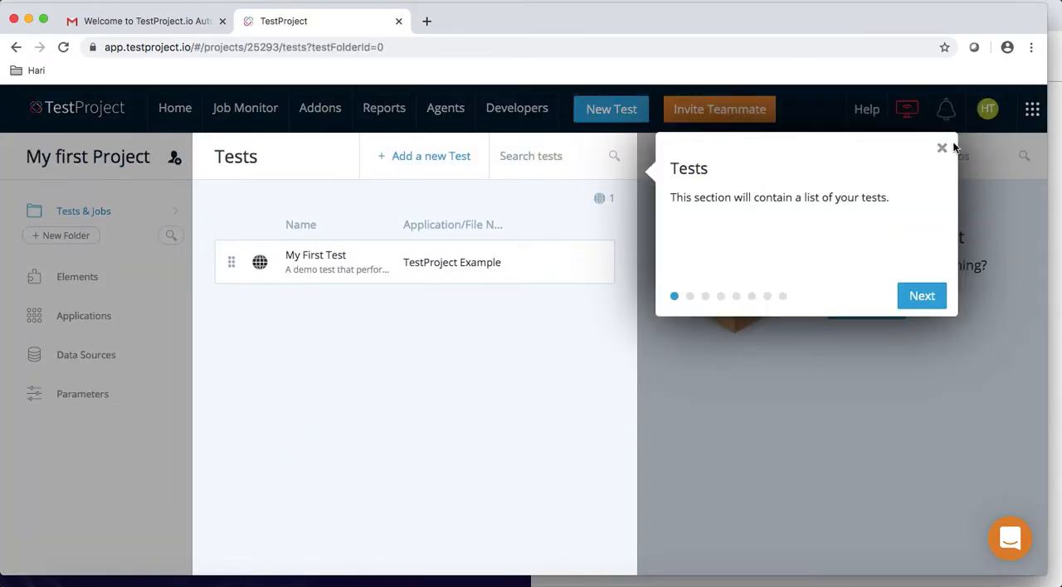
mouse_move(825, 229)
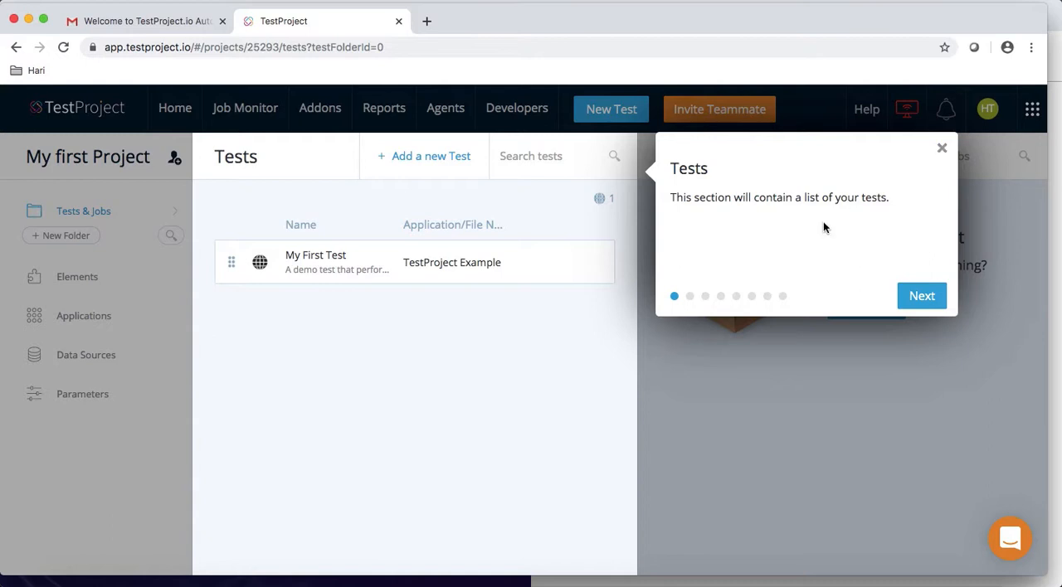
Step: Advance past the Tests popup, then close the Test Folders tour early with Close anyway
left_click(921, 295)
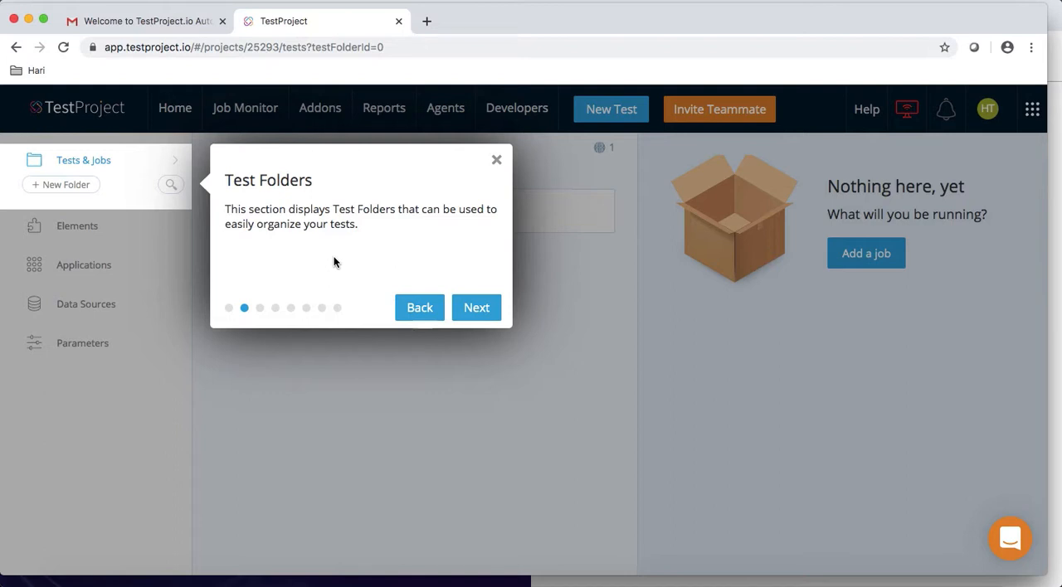
mouse_move(445, 203)
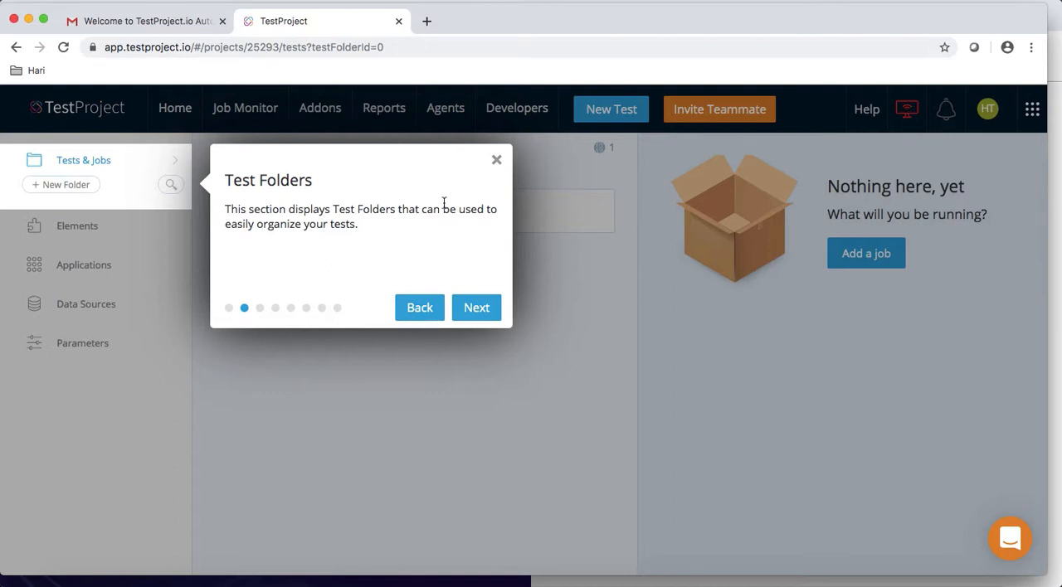
left_click(497, 160)
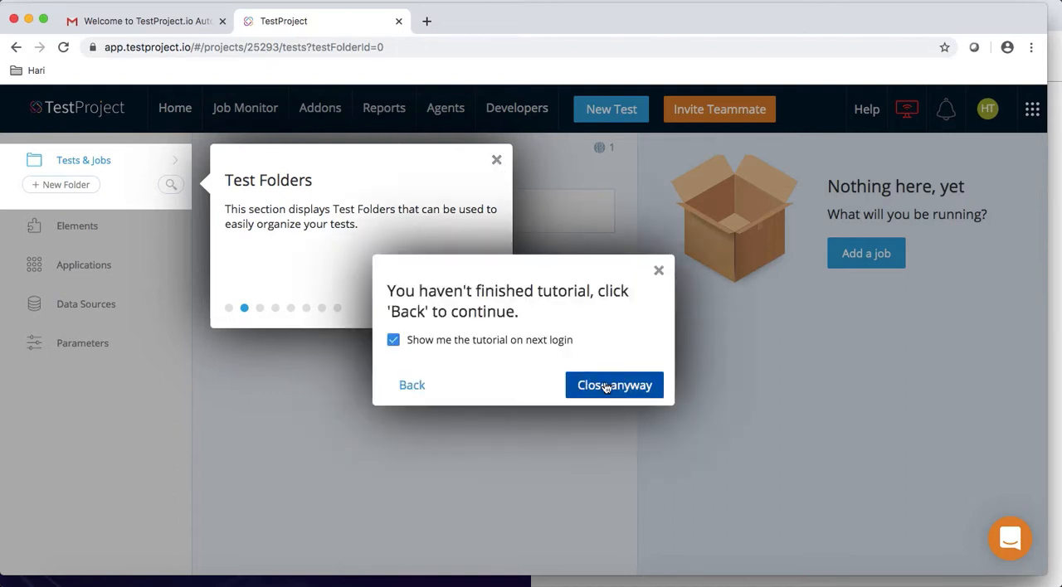
left_click(614, 385)
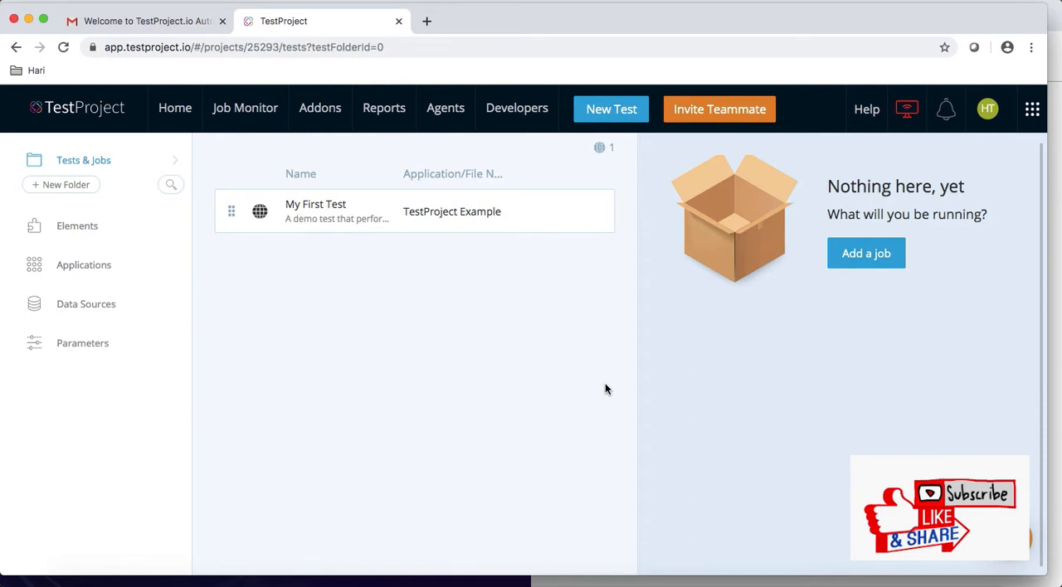
mouse_move(673, 305)
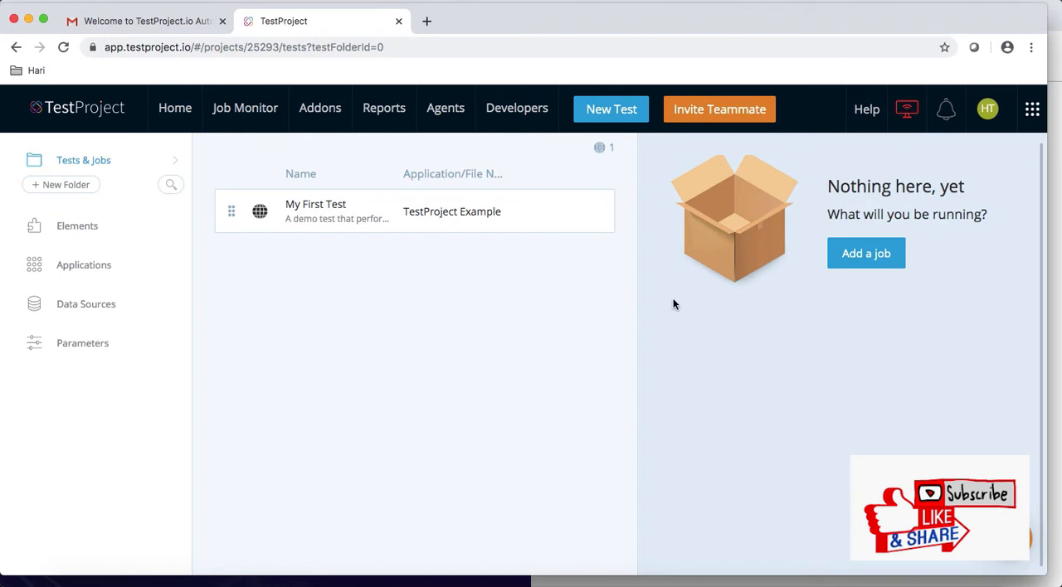